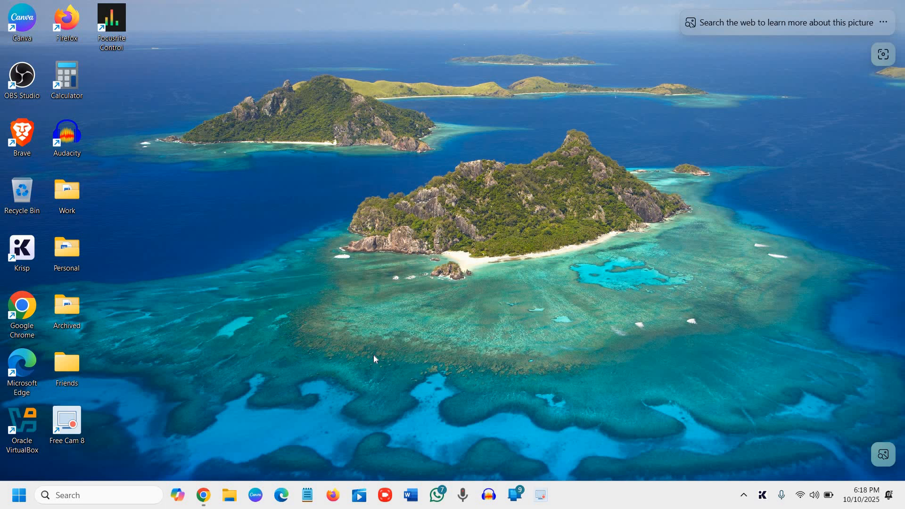
{"action": "mouse_move", "coordinate": [414, 321]}
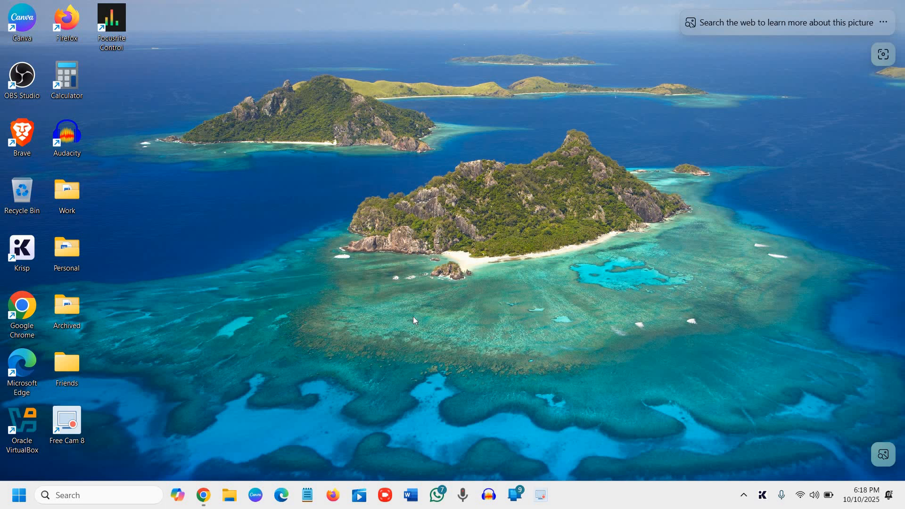
{"action": "mouse_move", "coordinate": [414, 315]}
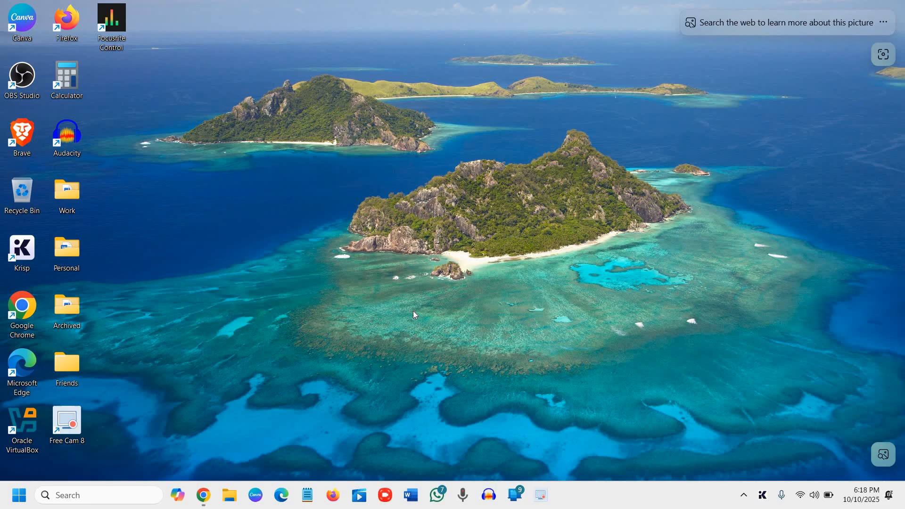
{"action": "mouse_move", "coordinate": [247, 324]}
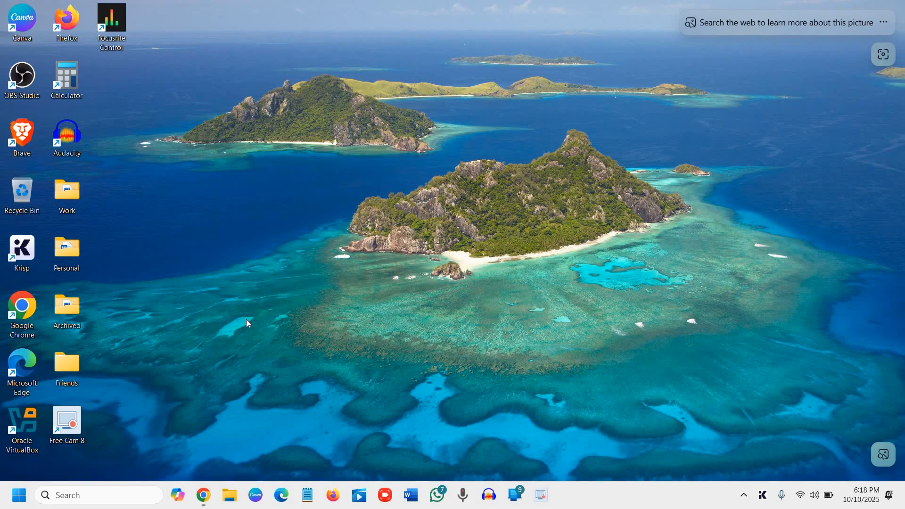
{"action": "mouse_move", "coordinate": [116, 294]}
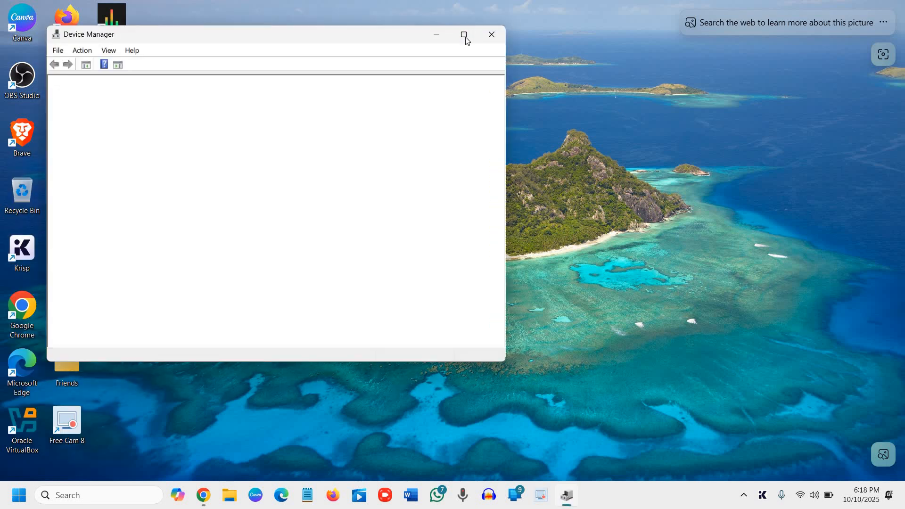
- Maximize Device Manager, select Intel Iris(R) Xe Graphics under Display adapters, then close it
{"action": "left_click", "coordinate": [464, 34]}
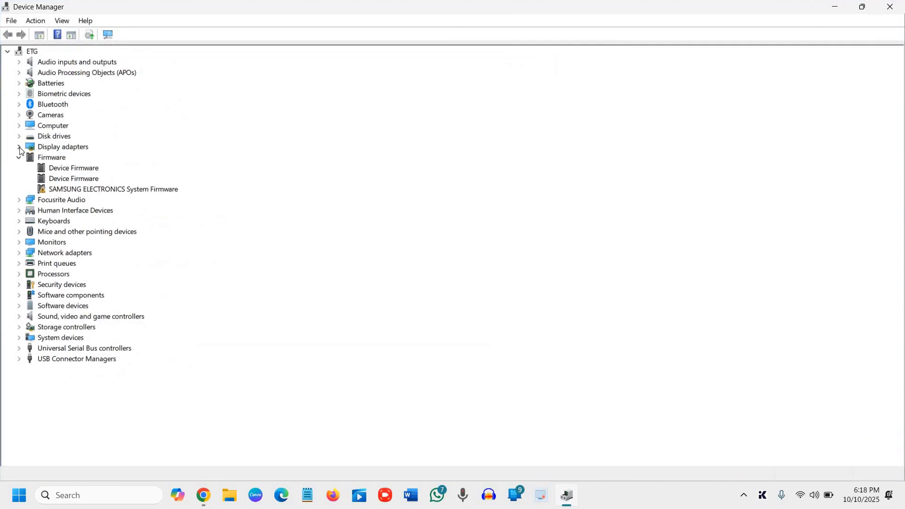
{"action": "left_click", "coordinate": [18, 157]}
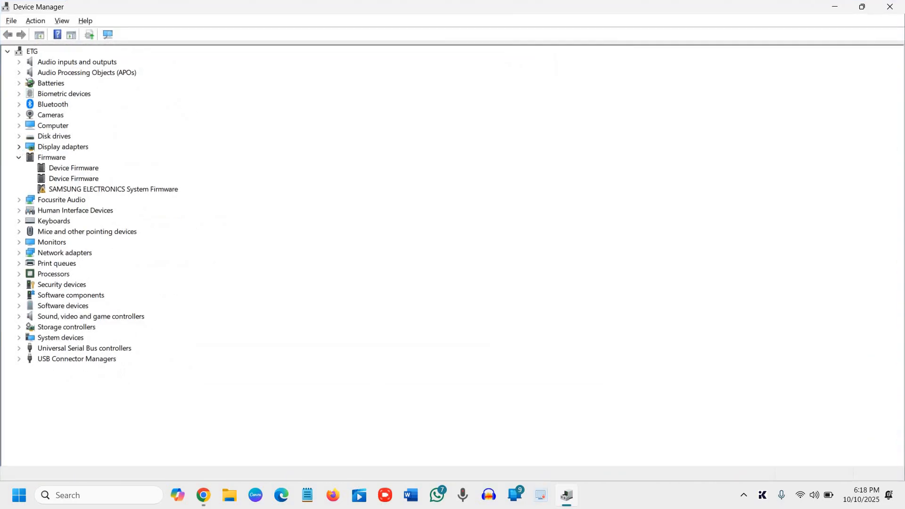
{"action": "left_click", "coordinate": [19, 147]}
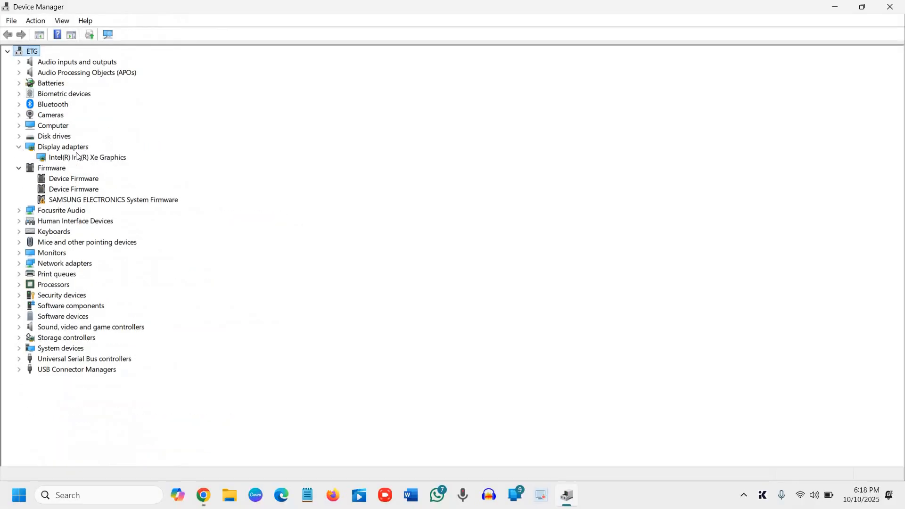
{"action": "left_click", "coordinate": [87, 157]}
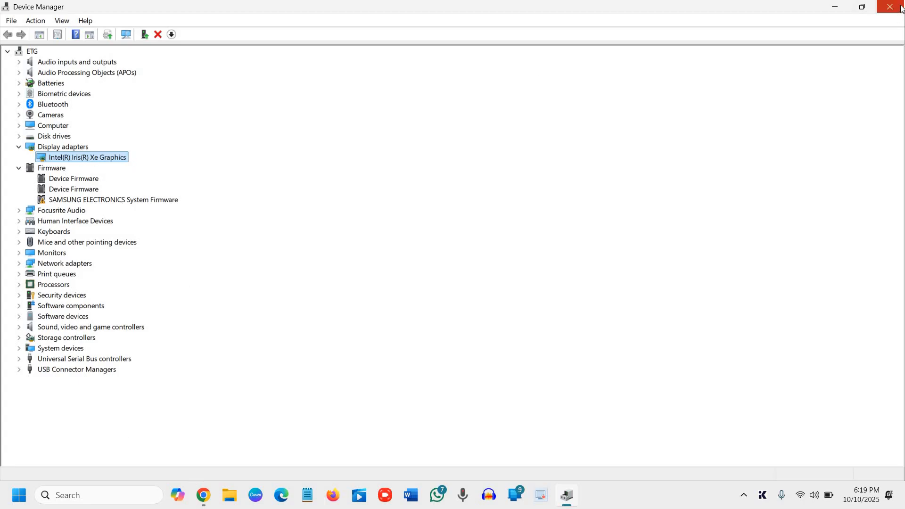
{"action": "left_click", "coordinate": [890, 6]}
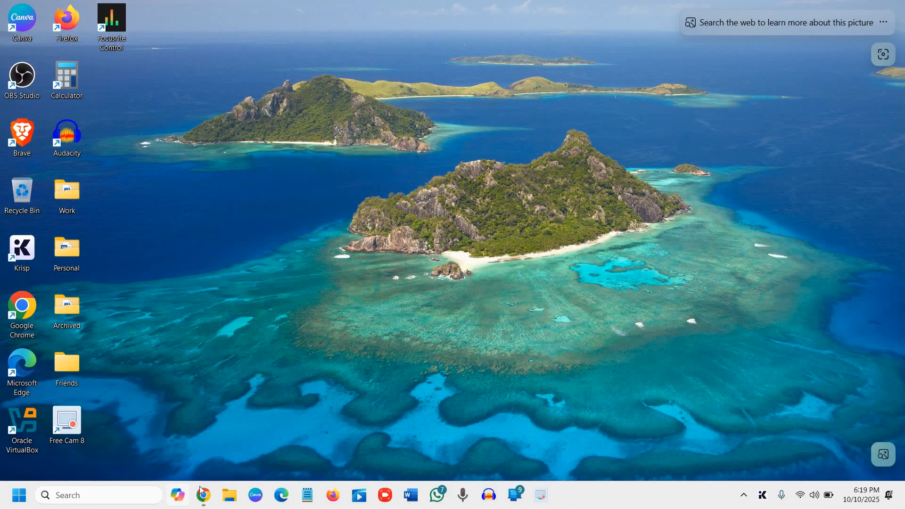
- Bring Chrome's AMD drivers page forward, check its amd.com address, and scroll to the Windows 10/11 download option
{"action": "left_click", "coordinate": [202, 494]}
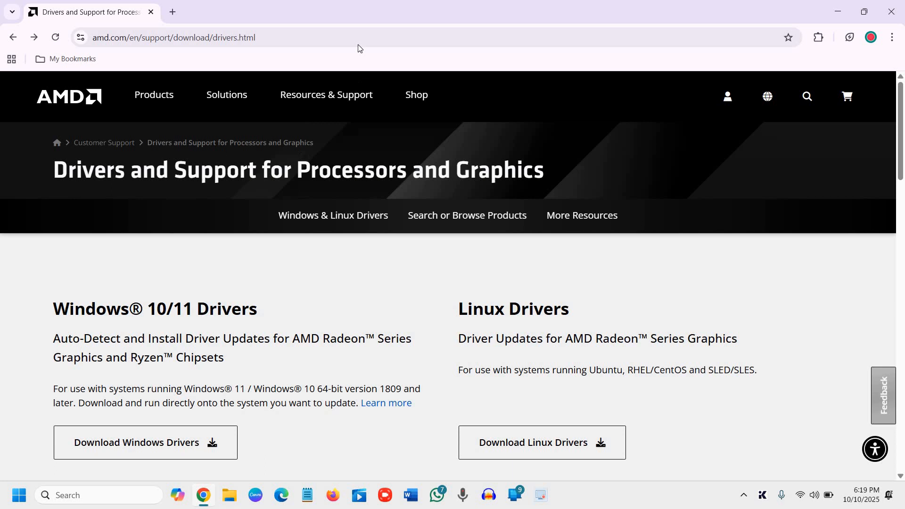
{"action": "left_click", "coordinate": [173, 38]}
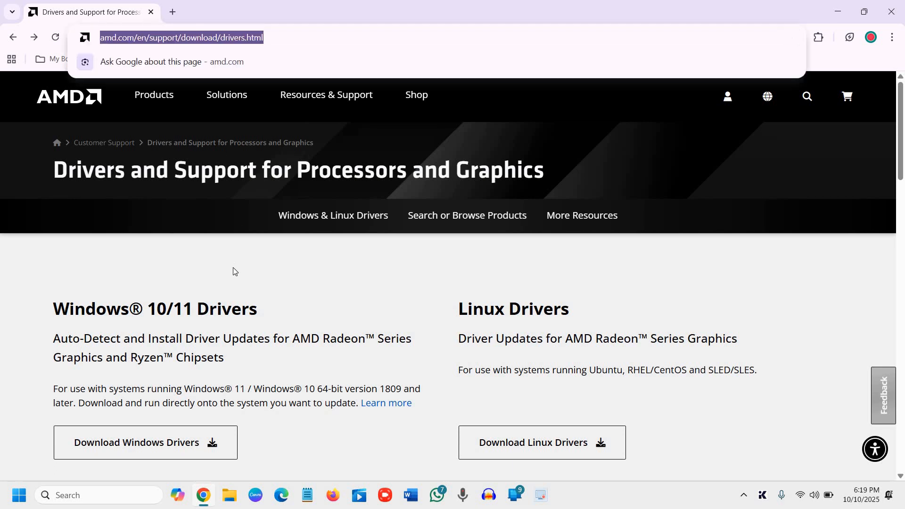
{"action": "left_click", "coordinate": [232, 271]}
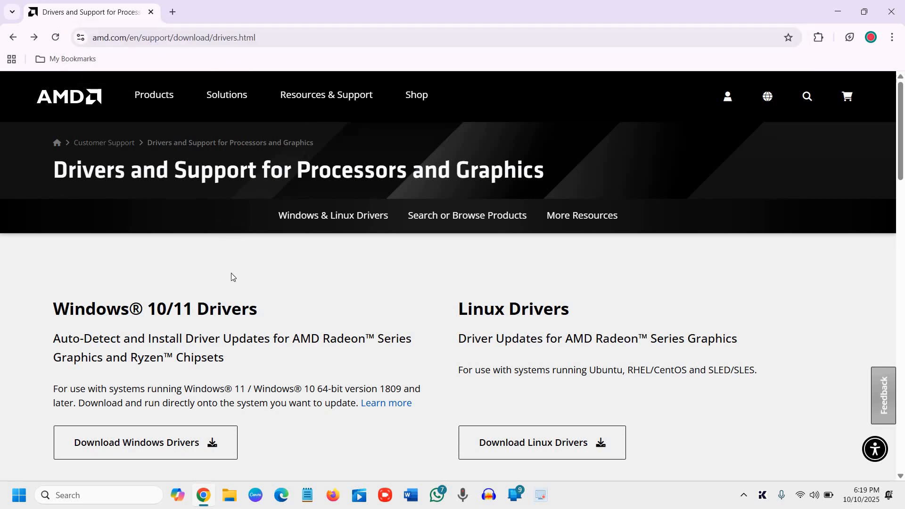
{"action": "mouse_move", "coordinate": [65, 295]}
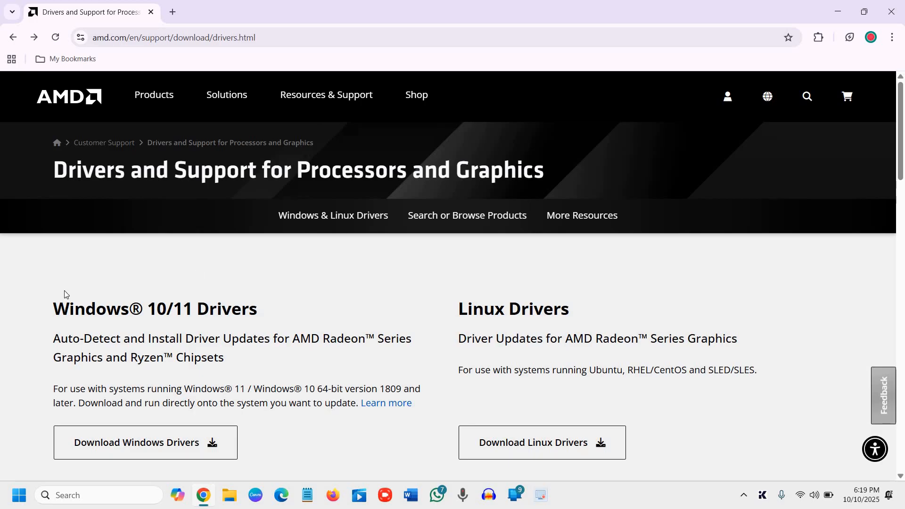
{"action": "scroll", "scroll_direction": "down", "scroll_amount": 3}
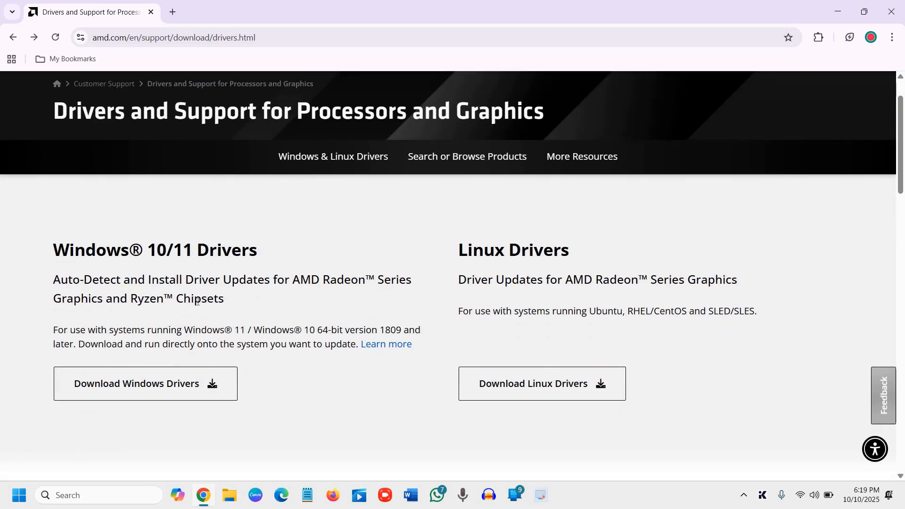
{"action": "scroll", "scroll_direction": "down", "scroll_amount": 3}
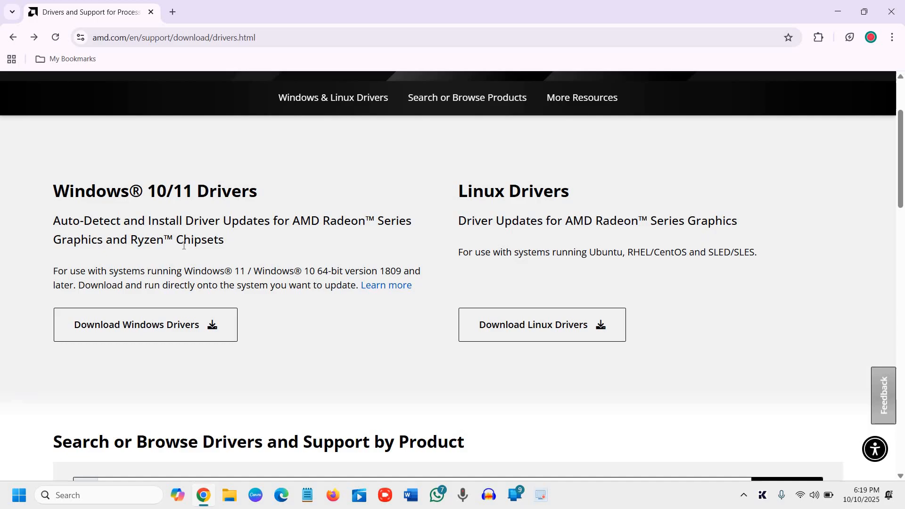
{"action": "mouse_move", "coordinate": [257, 252]}
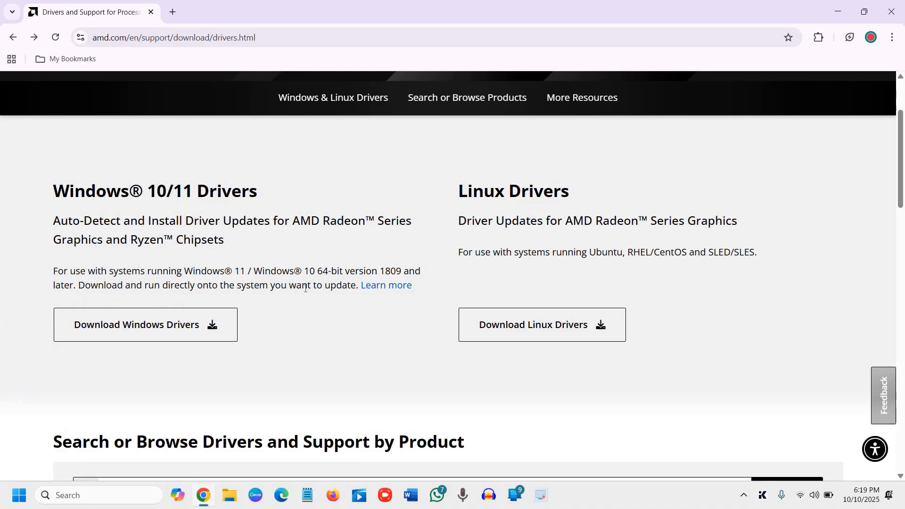
{"action": "mouse_move", "coordinate": [293, 283]}
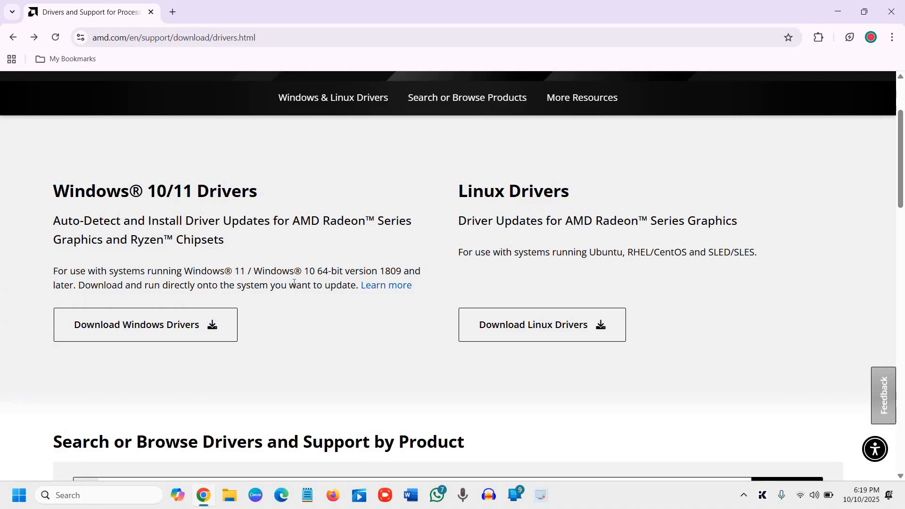
{"action": "scroll", "scroll_direction": "down", "scroll_amount": 3}
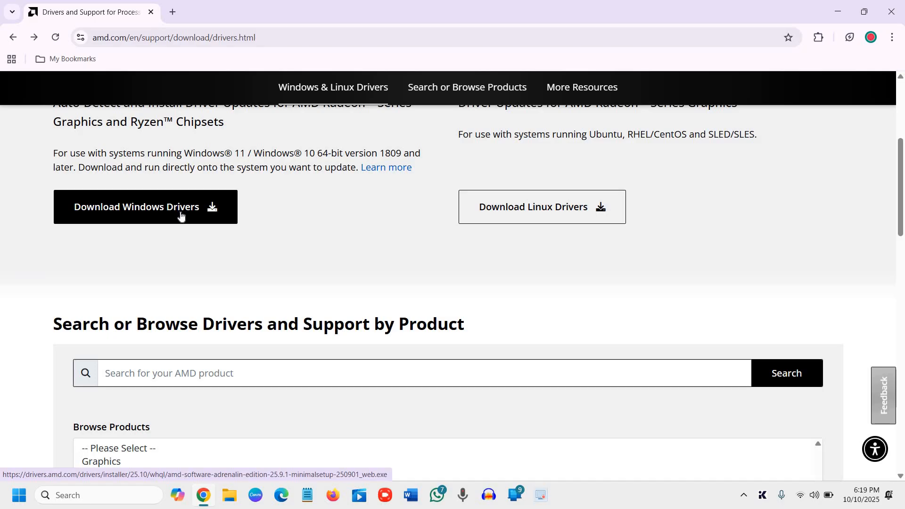
- In the product selector, choose Graphics, Radeon AI PRO, R9000 Series and AMD Radeon AI PRO R9700, then submit
{"action": "scroll", "scroll_direction": "down", "scroll_amount": 3}
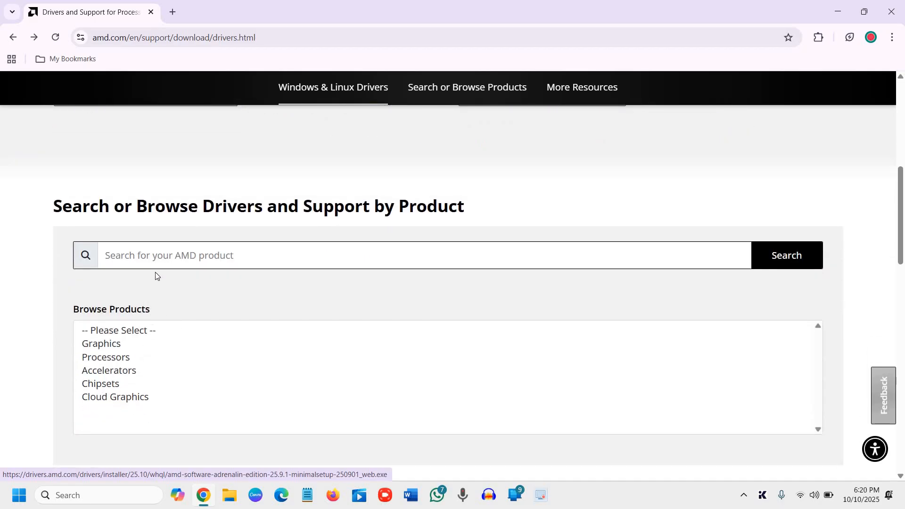
{"action": "scroll", "scroll_direction": "down", "scroll_amount": 3}
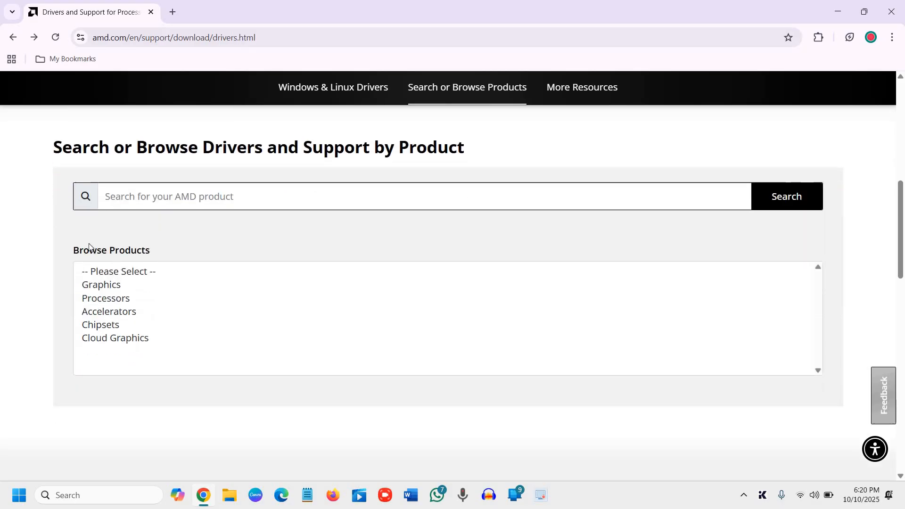
{"action": "left_click", "coordinate": [101, 285]}
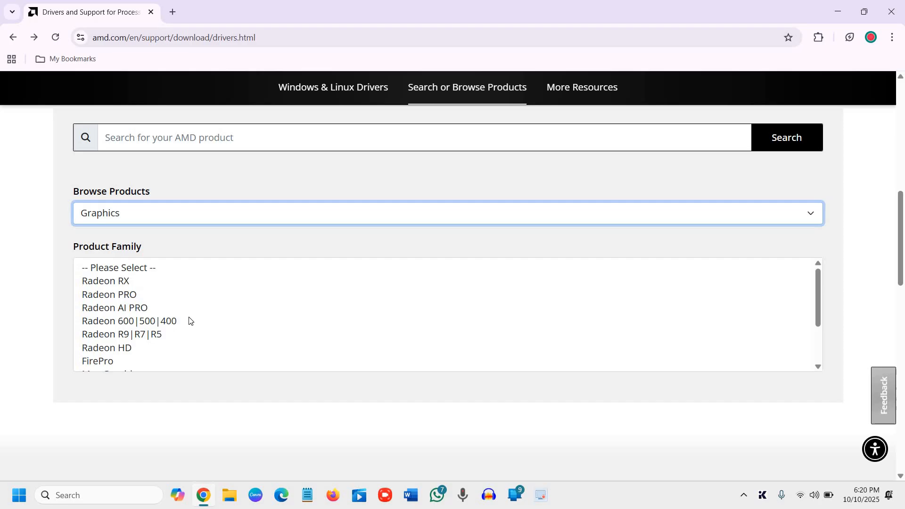
{"action": "scroll", "scroll_direction": "down", "scroll_amount": 3}
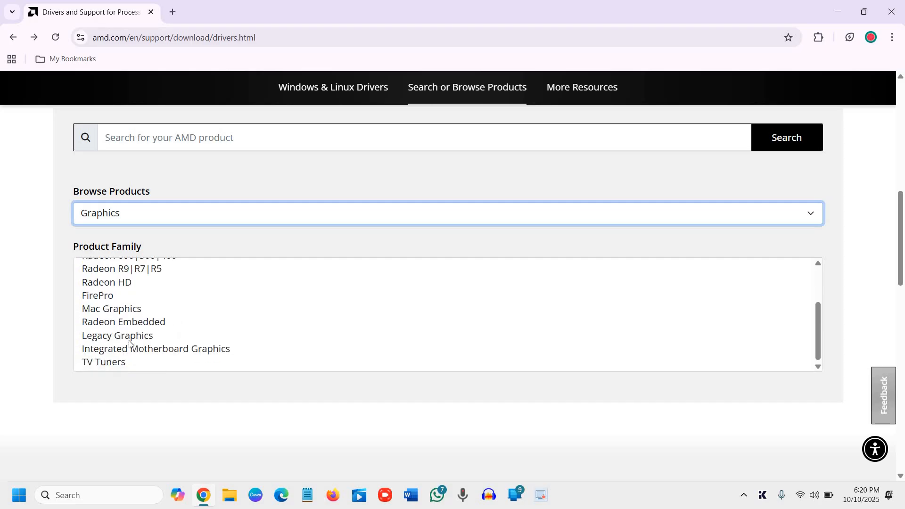
{"action": "left_click", "coordinate": [118, 335]}
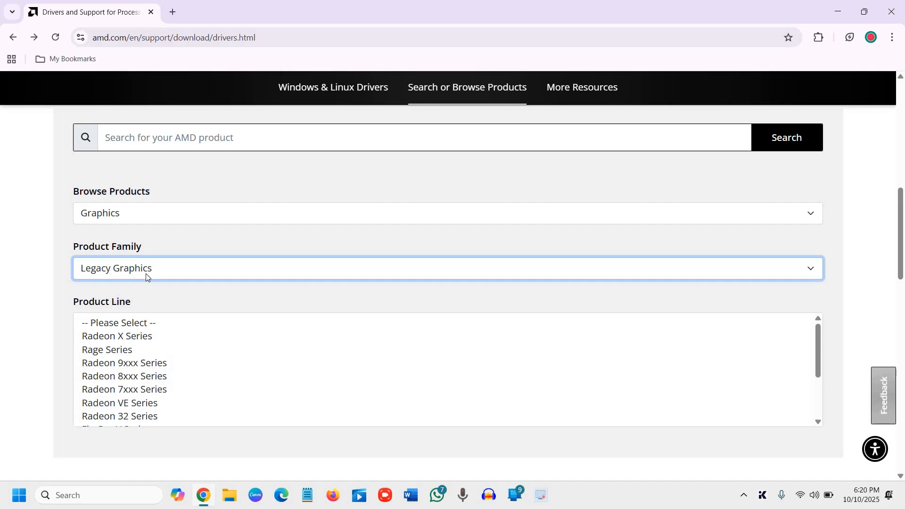
{"action": "left_click", "coordinate": [444, 268]}
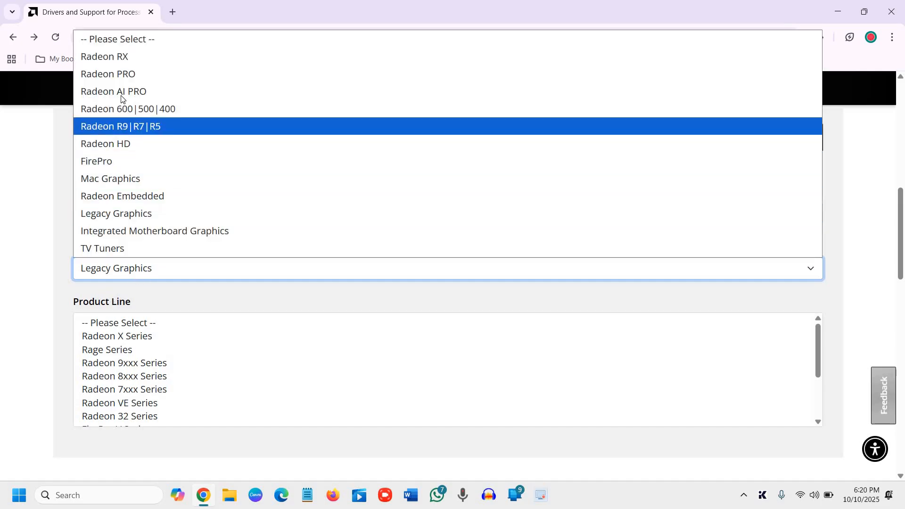
{"action": "mouse_move", "coordinate": [113, 91]}
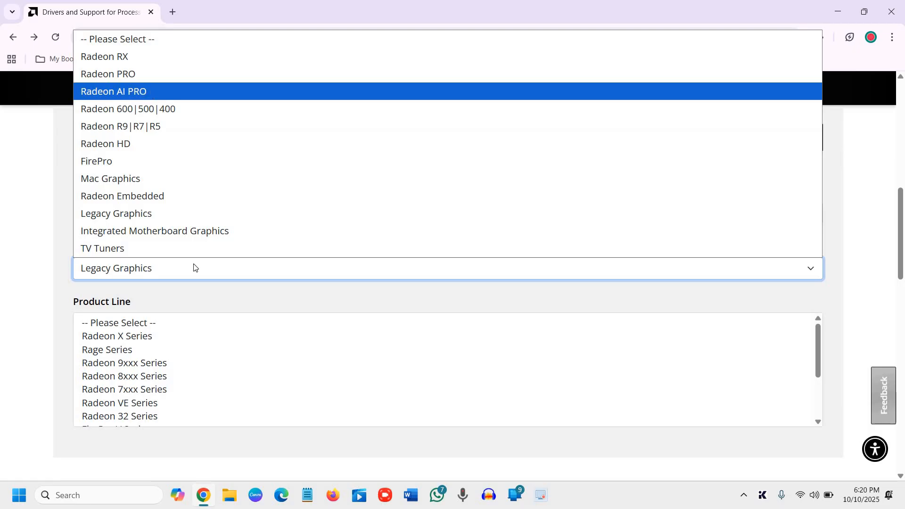
{"action": "left_click", "coordinate": [113, 91]}
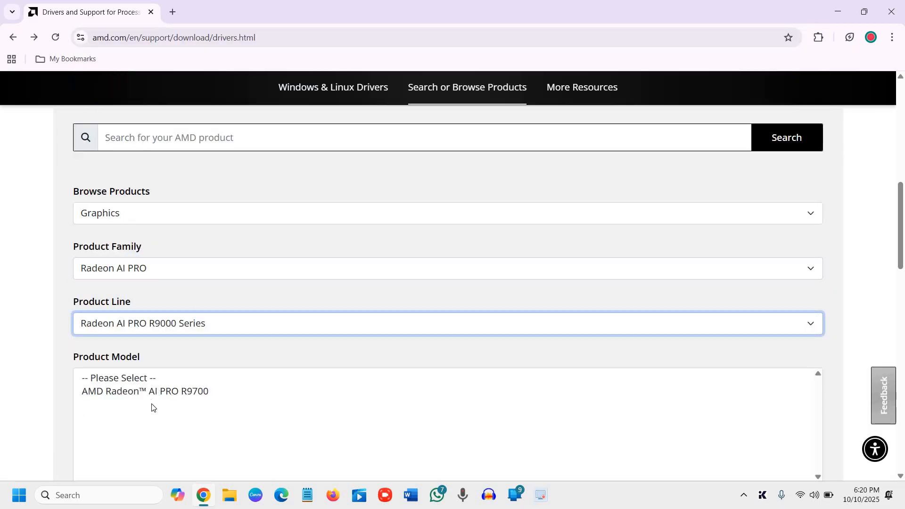
{"action": "left_click", "coordinate": [144, 391]}
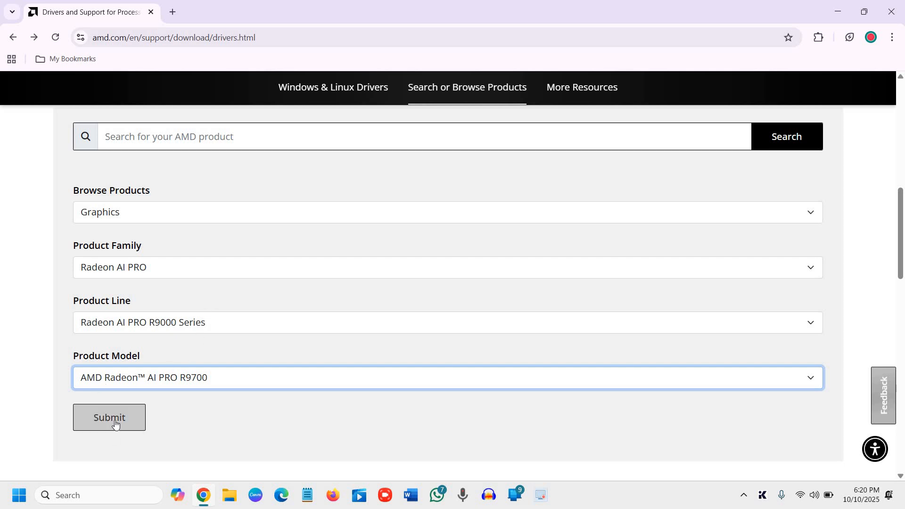
{"action": "left_click", "coordinate": [109, 418]}
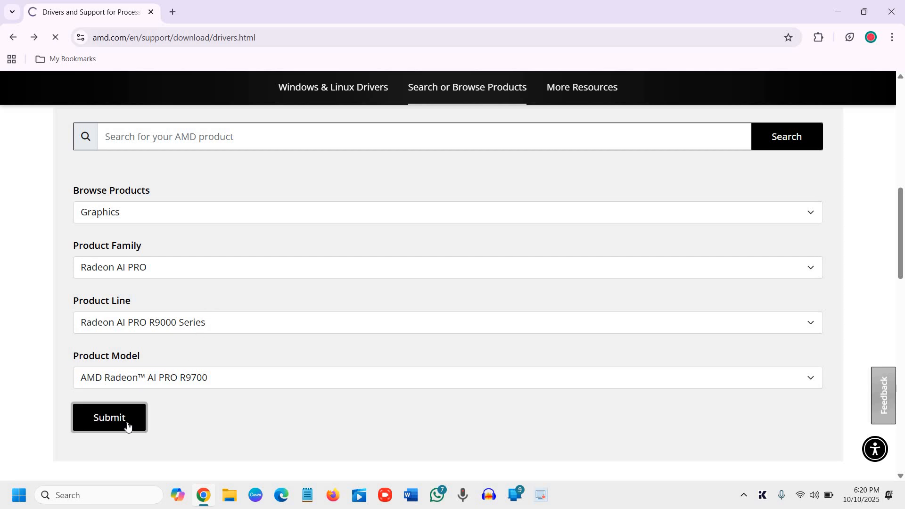
{"action": "left_click", "coordinate": [109, 417]}
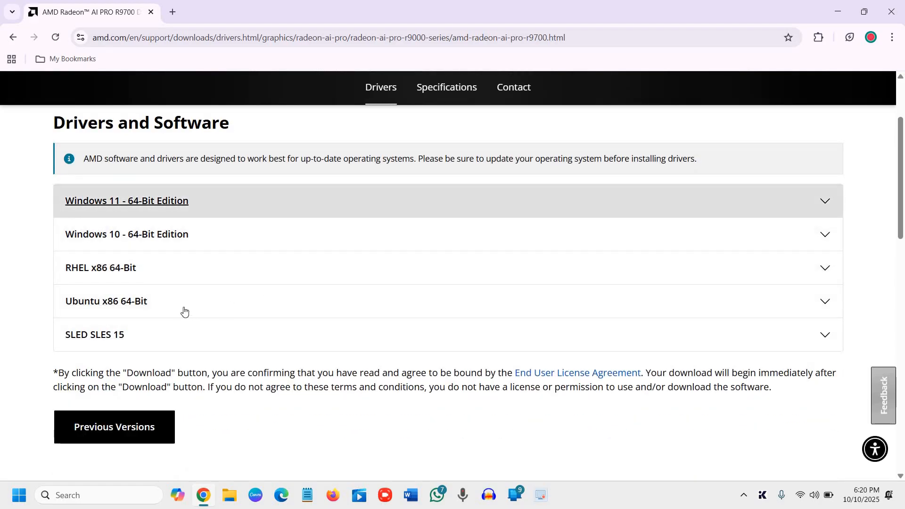
{"action": "mouse_move", "coordinate": [777, 208]}
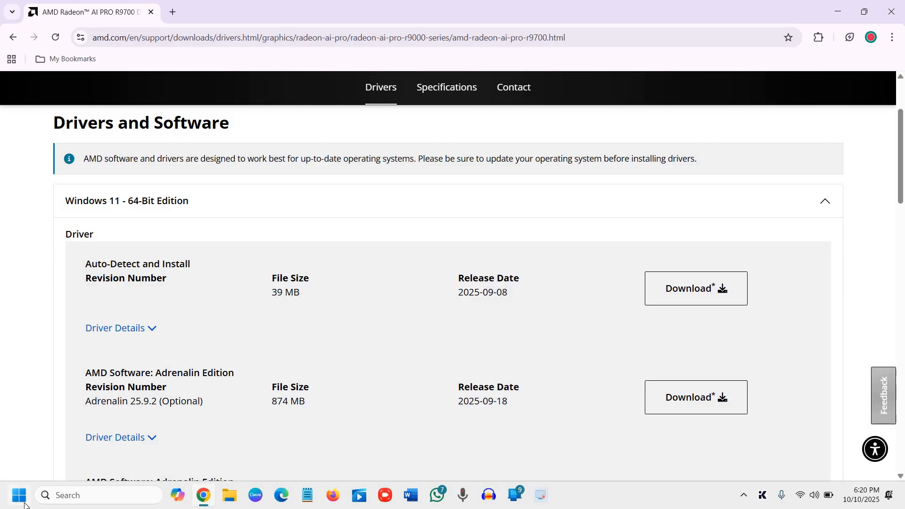
{"action": "mouse_move", "coordinate": [19, 495]}
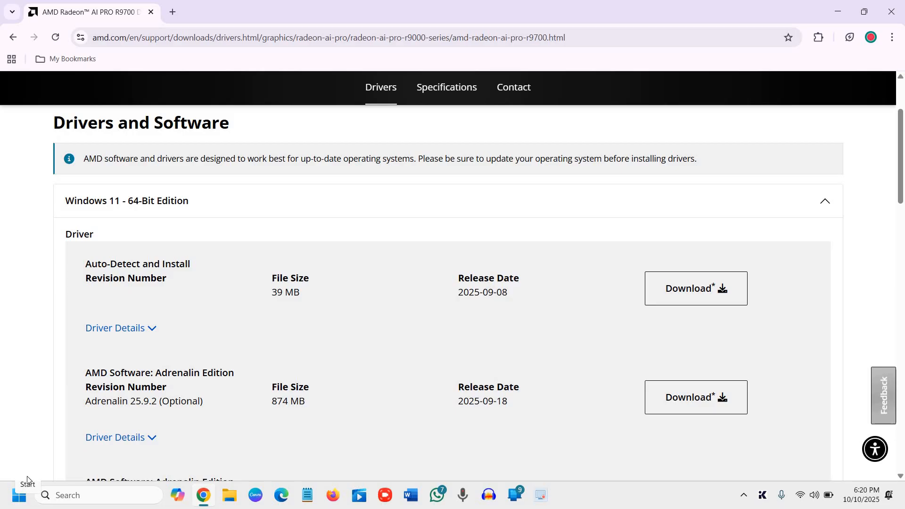
{"action": "mouse_move", "coordinate": [381, 357]}
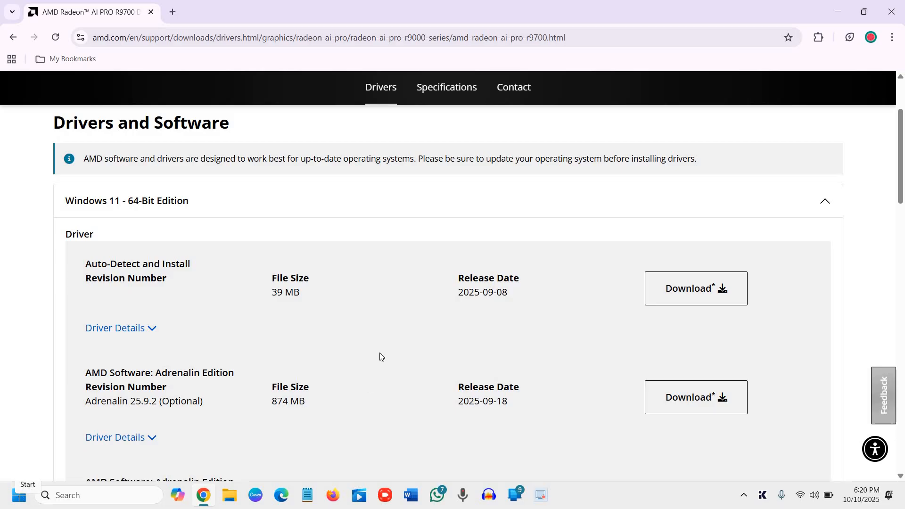
{"action": "mouse_move", "coordinate": [18, 497]}
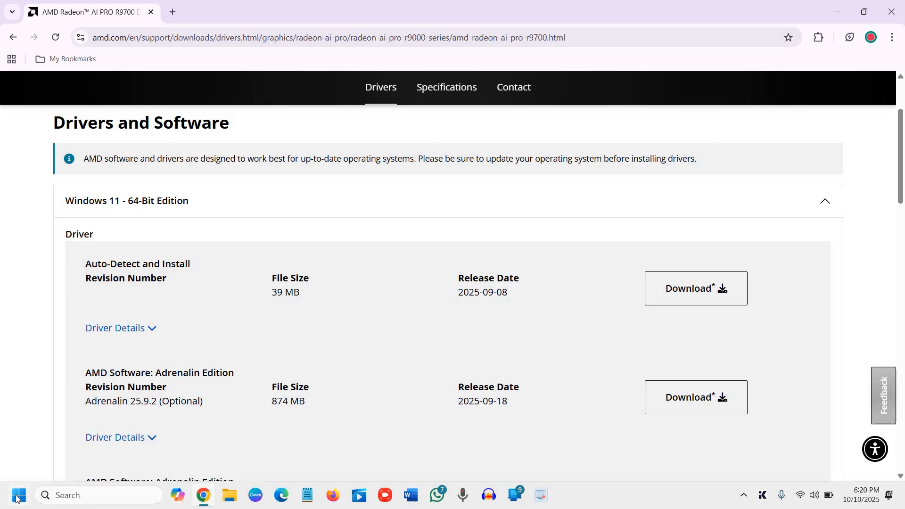
- Open Device Manager and view the Intel Iris Xe Graphics Driver tab's date and version 31.0.101.4953
{"action": "right_click", "coordinate": [16, 498]}
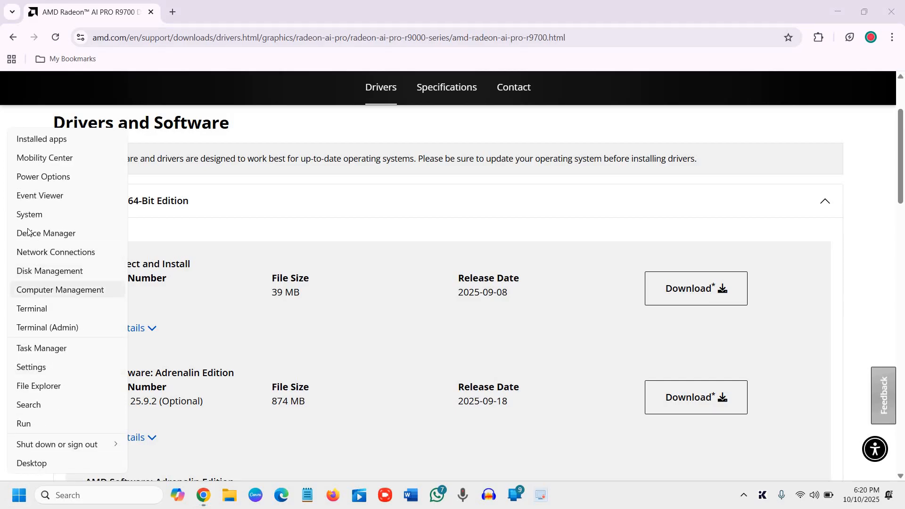
{"action": "left_click", "coordinate": [147, 118]}
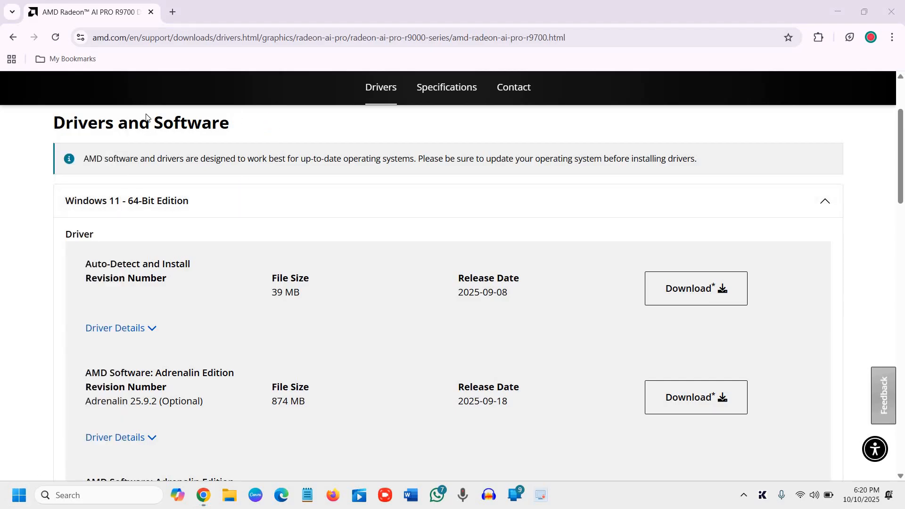
{"action": "left_click", "coordinate": [564, 495]}
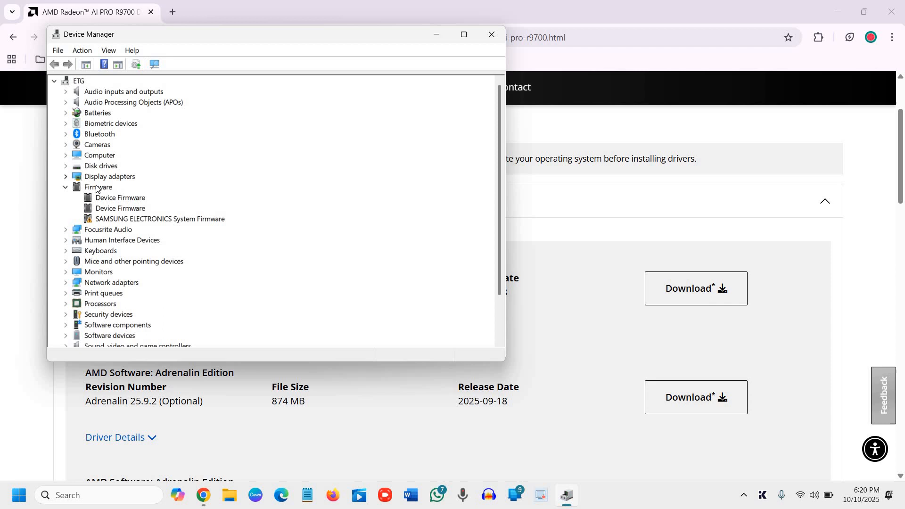
{"action": "left_click", "coordinate": [110, 176]}
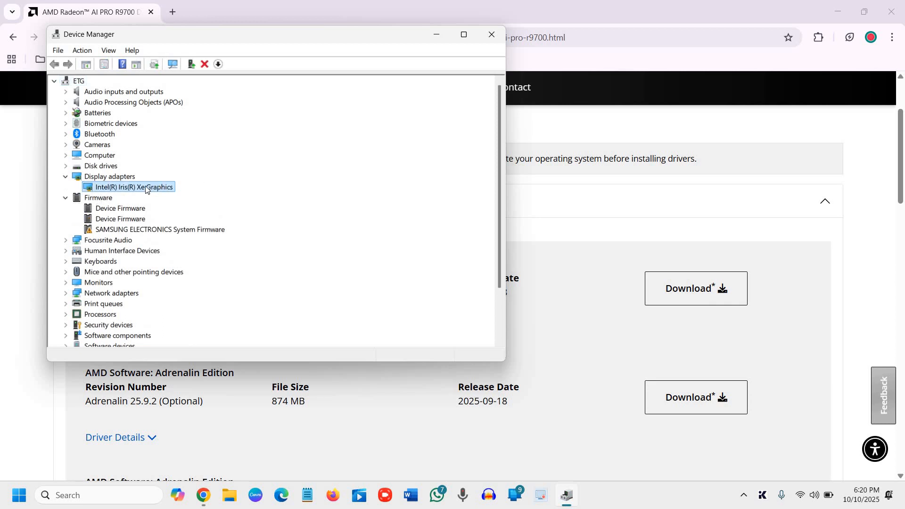
{"action": "right_click", "coordinate": [134, 187]}
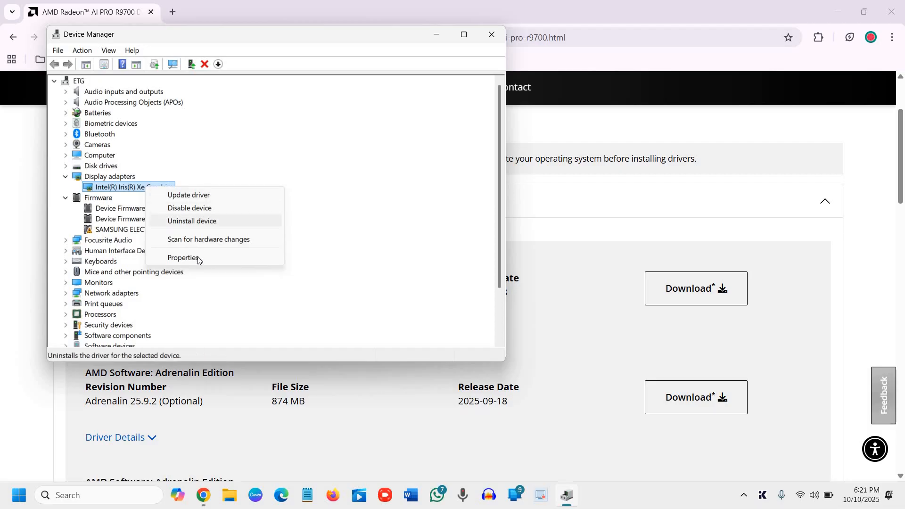
{"action": "left_click", "coordinate": [184, 257]}
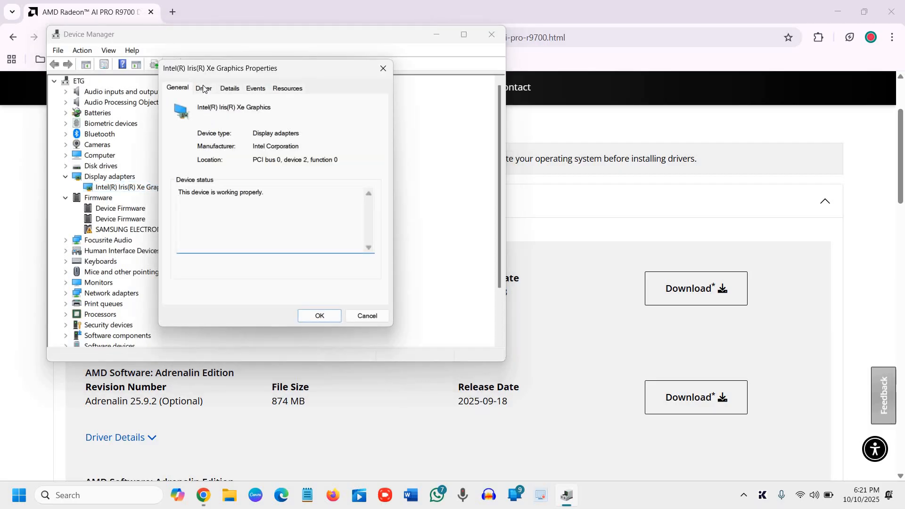
{"action": "left_click", "coordinate": [203, 87]}
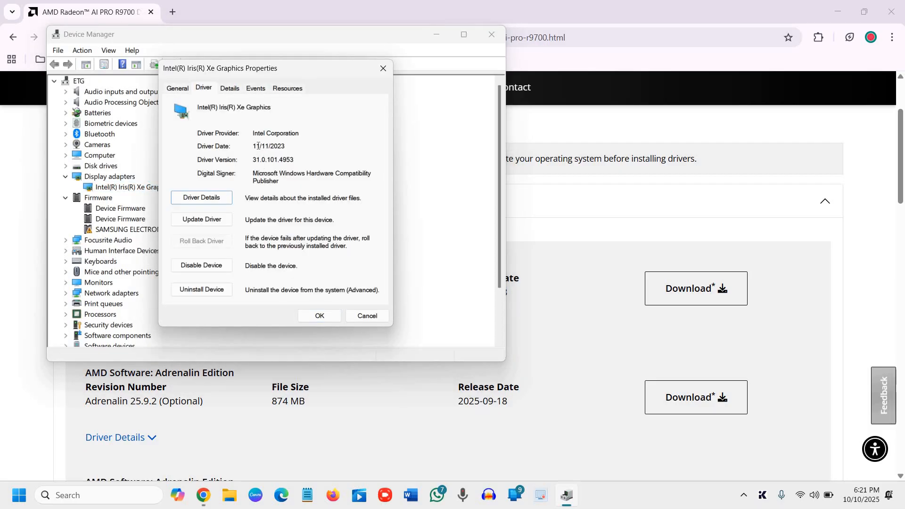
{"action": "double_click", "coordinate": [268, 145]}
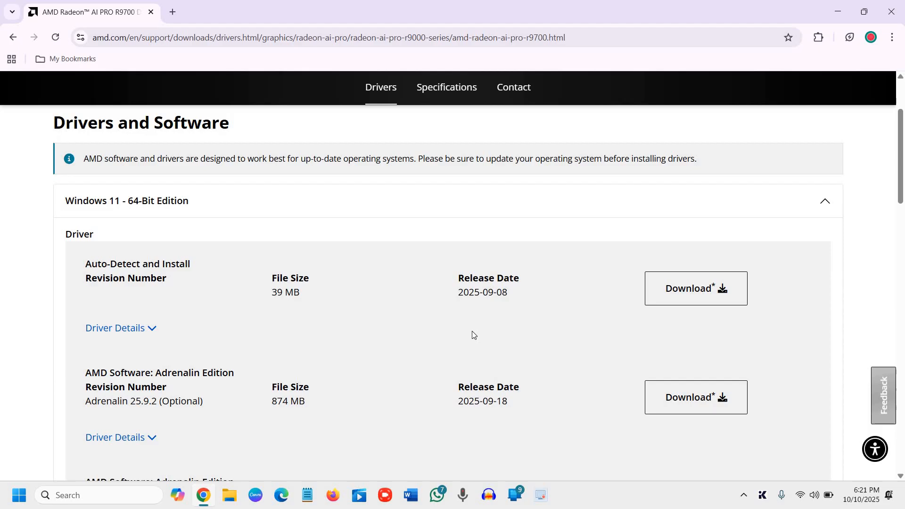
- Scroll the R9700 driver list down to reveal the Adrenalin 25.9.1 WHQL Recommended download
{"action": "scroll", "scroll_direction": "down", "scroll_amount": 3}
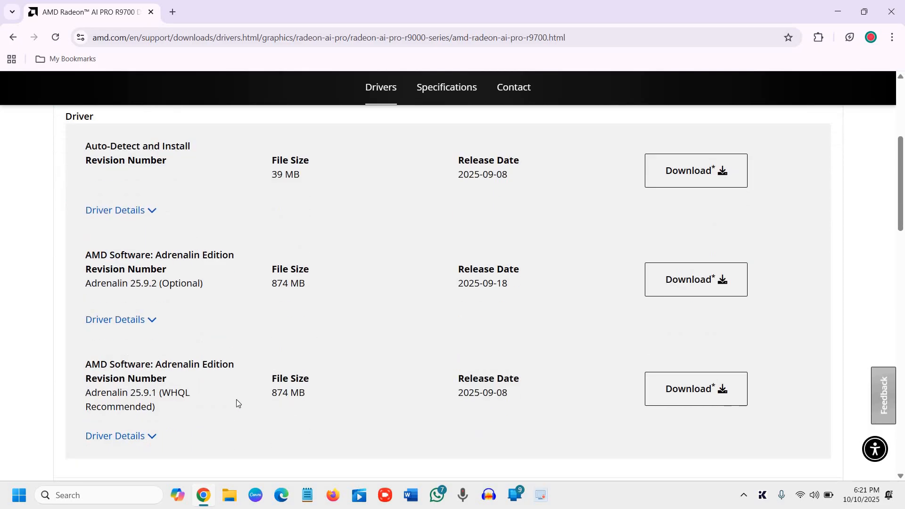
{"action": "mouse_move", "coordinate": [498, 285]}
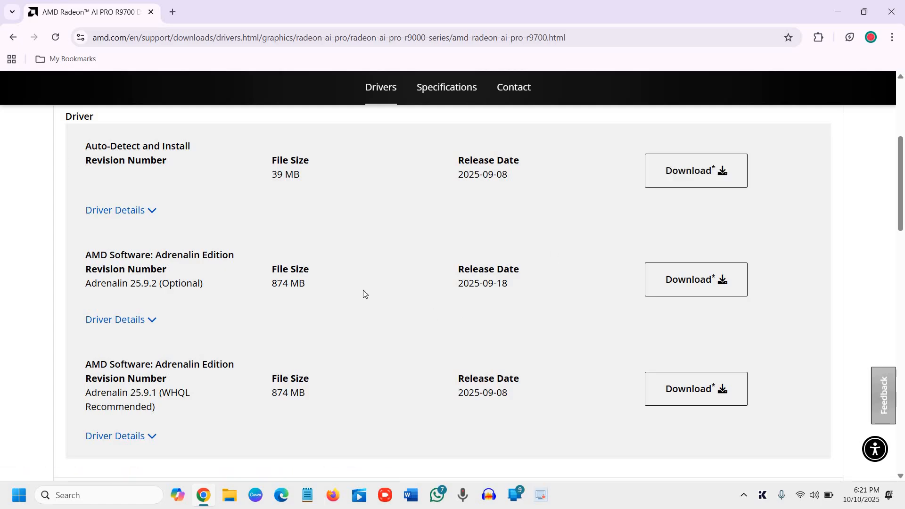
{"action": "mouse_move", "coordinate": [163, 266]}
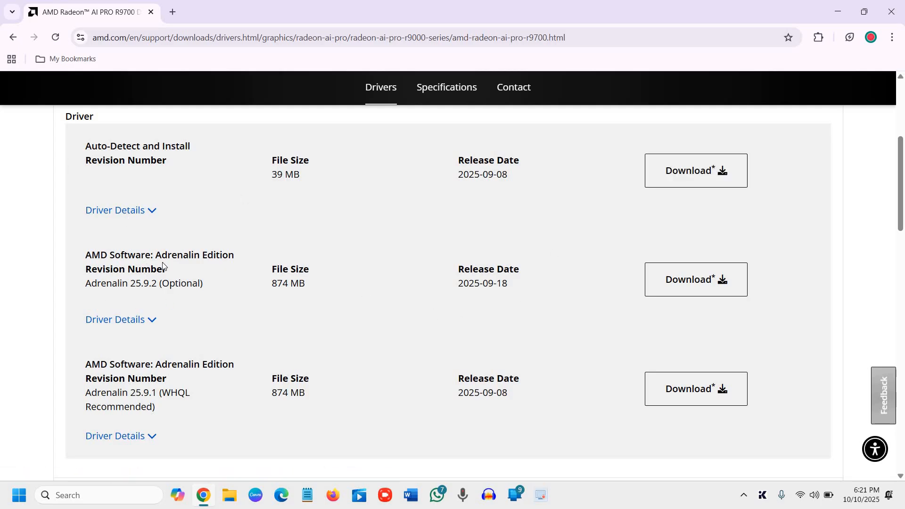
{"action": "mouse_move", "coordinate": [306, 297]}
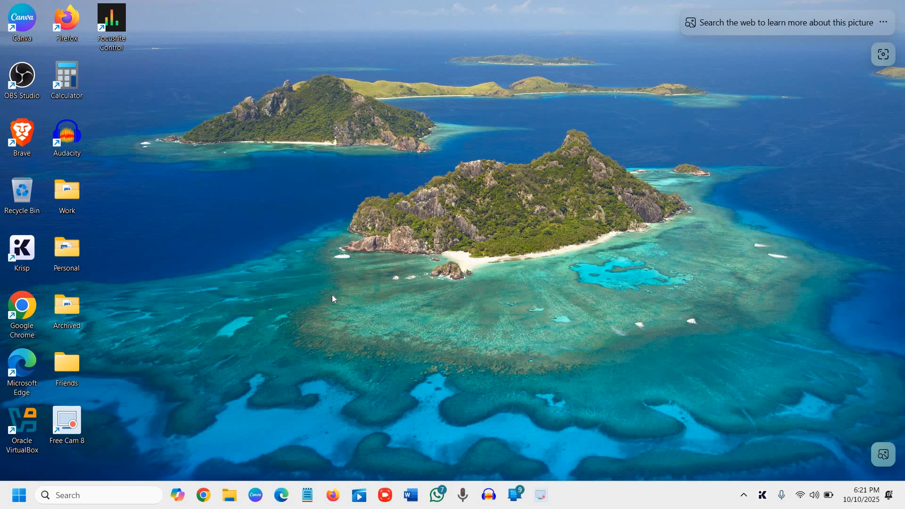
{"action": "mouse_move", "coordinate": [340, 304]}
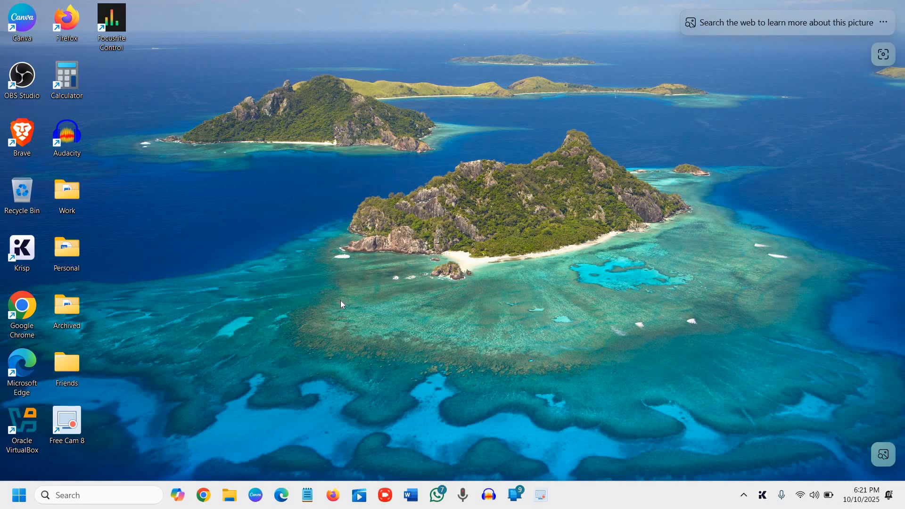
{"action": "mouse_move", "coordinate": [353, 285]}
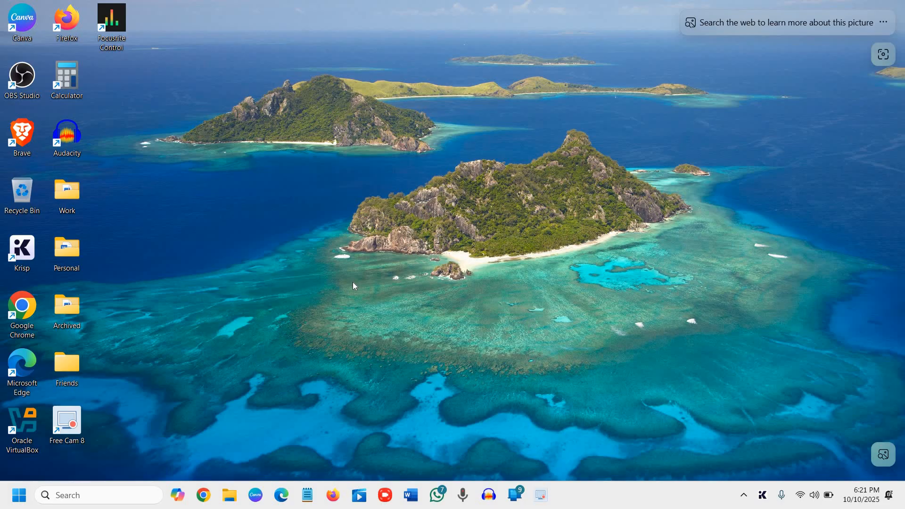